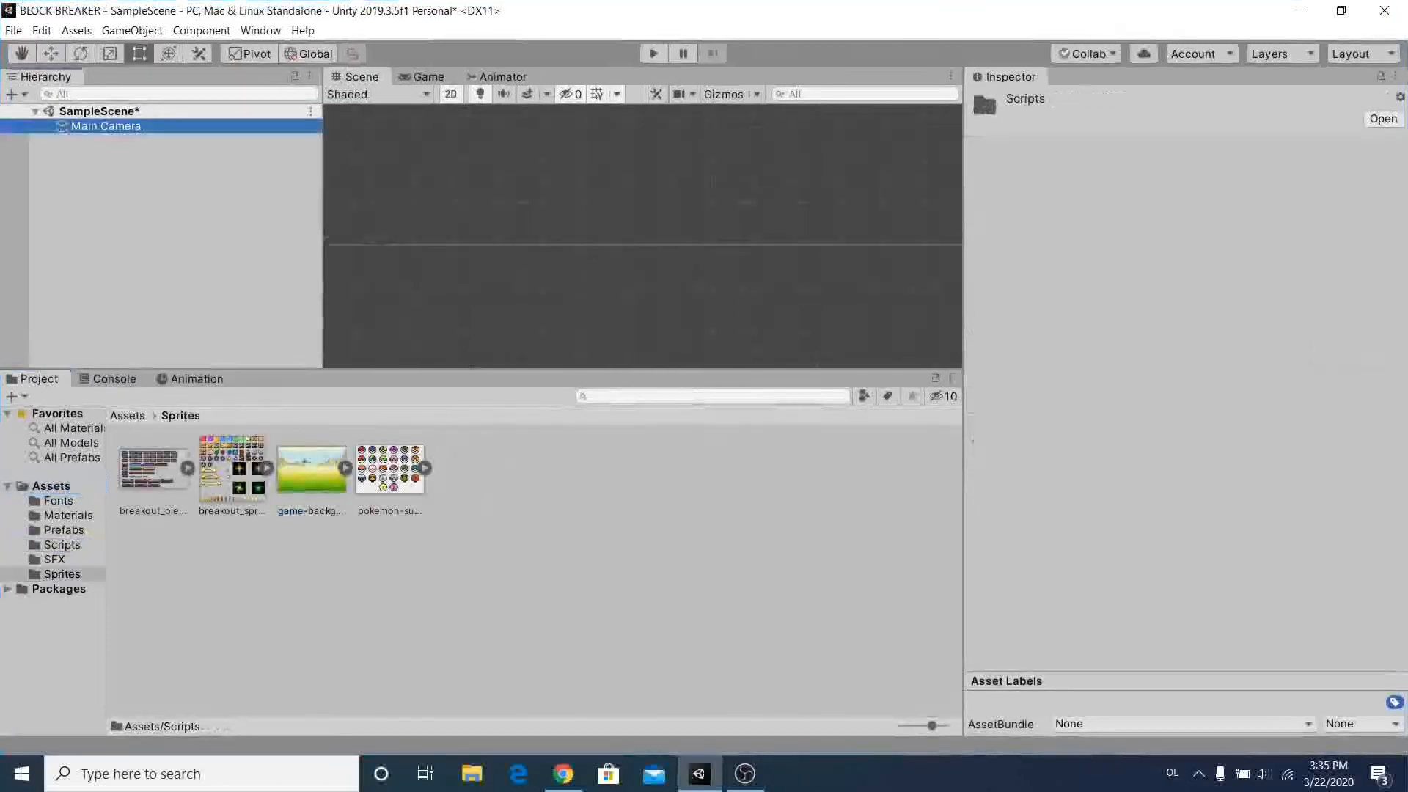
Step: Place the game-background sprite as a Background object scaled to X 1.8, Y 2
{"action": "left_click", "coordinate": [105, 126]}
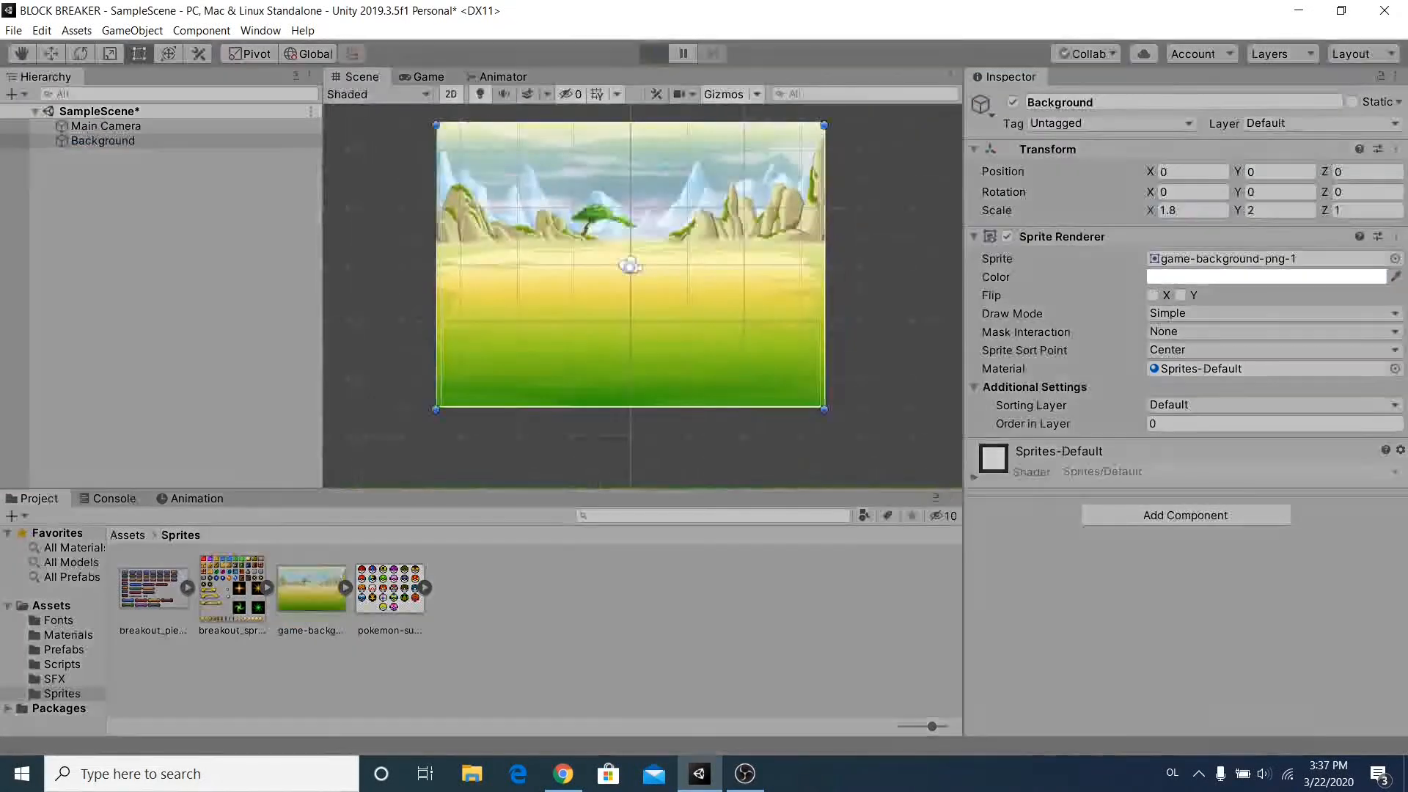
Step: Adjust the breakout sprite sheet's import settings and enter the name 'BackGroun'
{"action": "left_click", "coordinate": [231, 589]}
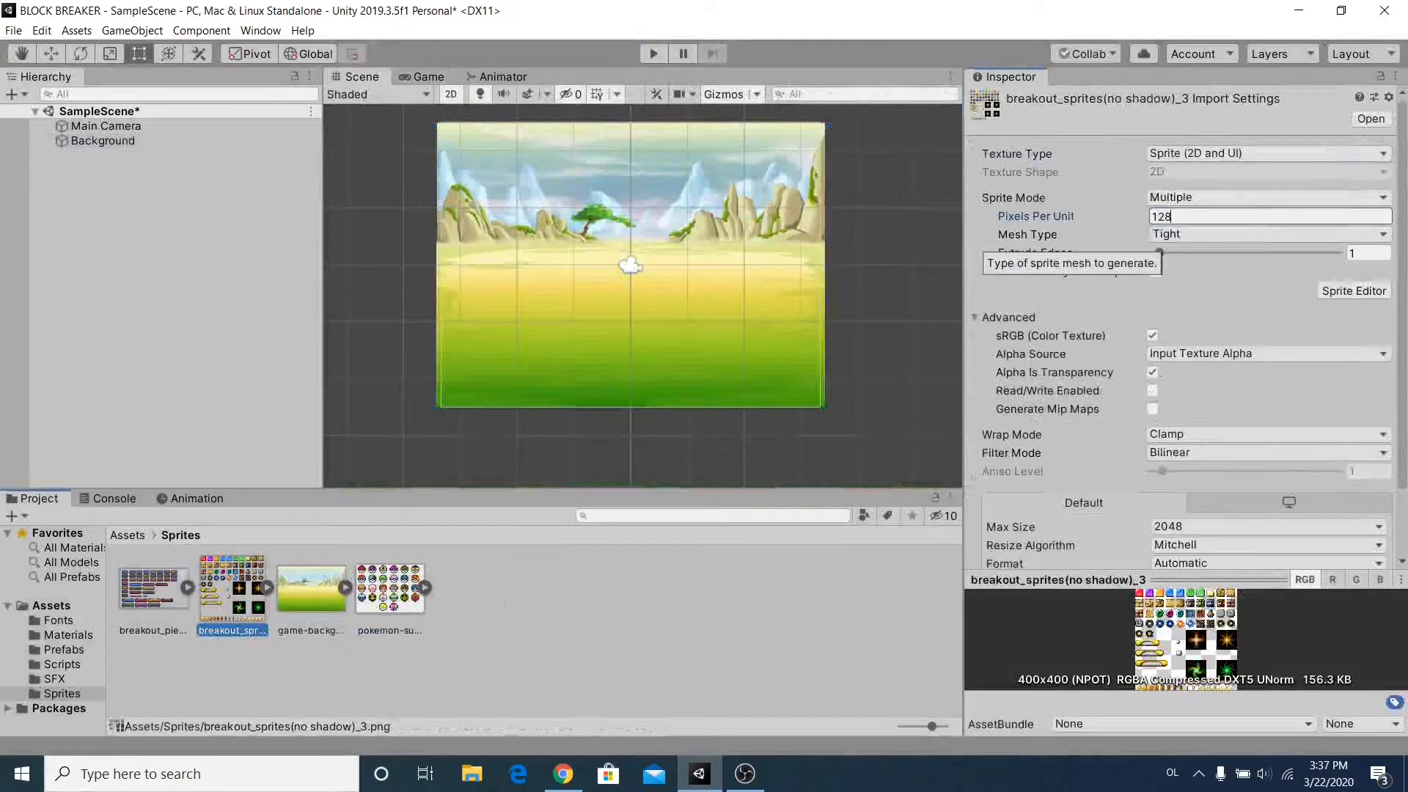
{"action": "left_click", "coordinate": [1353, 290]}
{"action": "type", "text": "Padd"}
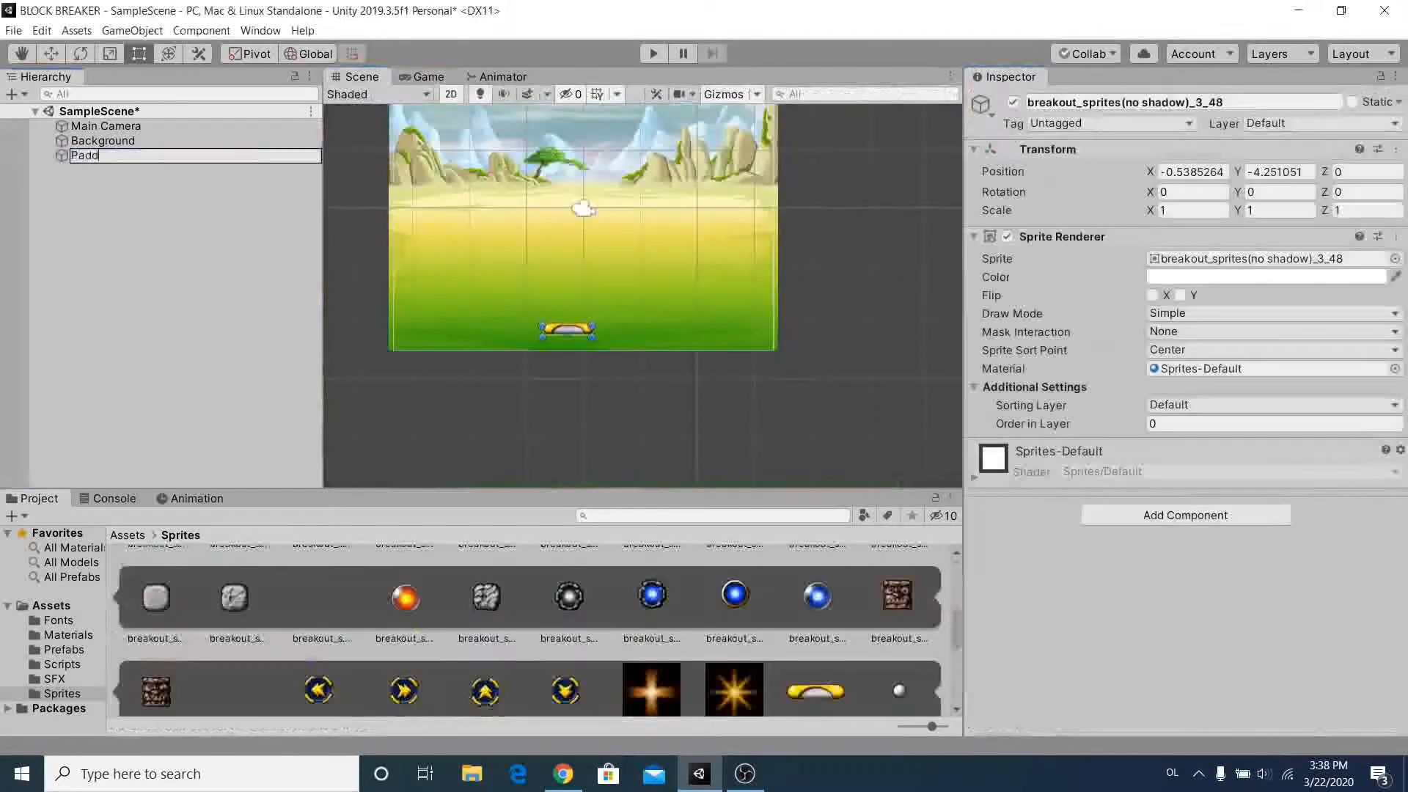
{"action": "type", "text": "BackGroun"}
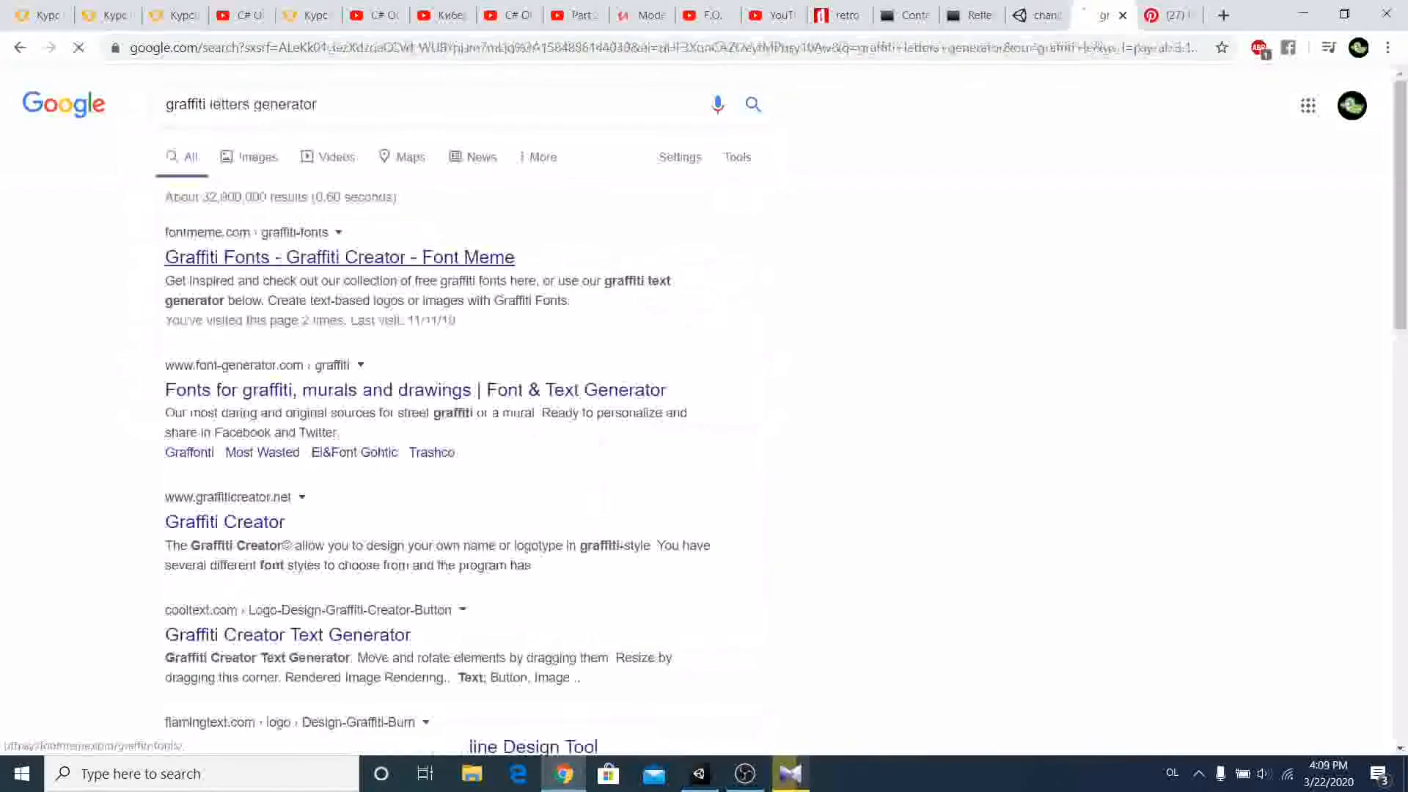
Step: Generate a BLOCK BREAKER title in MobileFont, Gradient-Gold-R effect, colour FF1919
{"action": "left_click", "coordinate": [339, 257]}
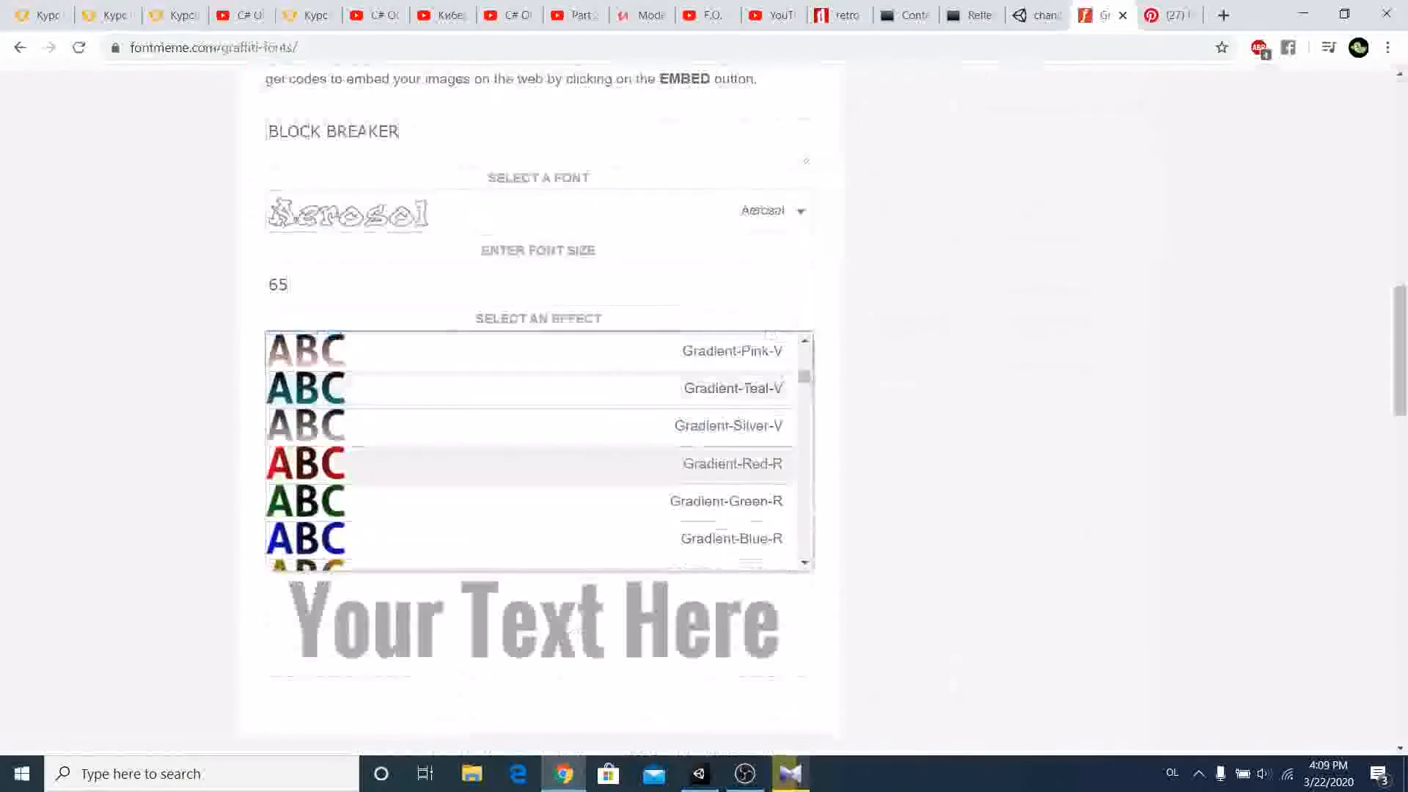
{"action": "left_click", "coordinate": [733, 351]}
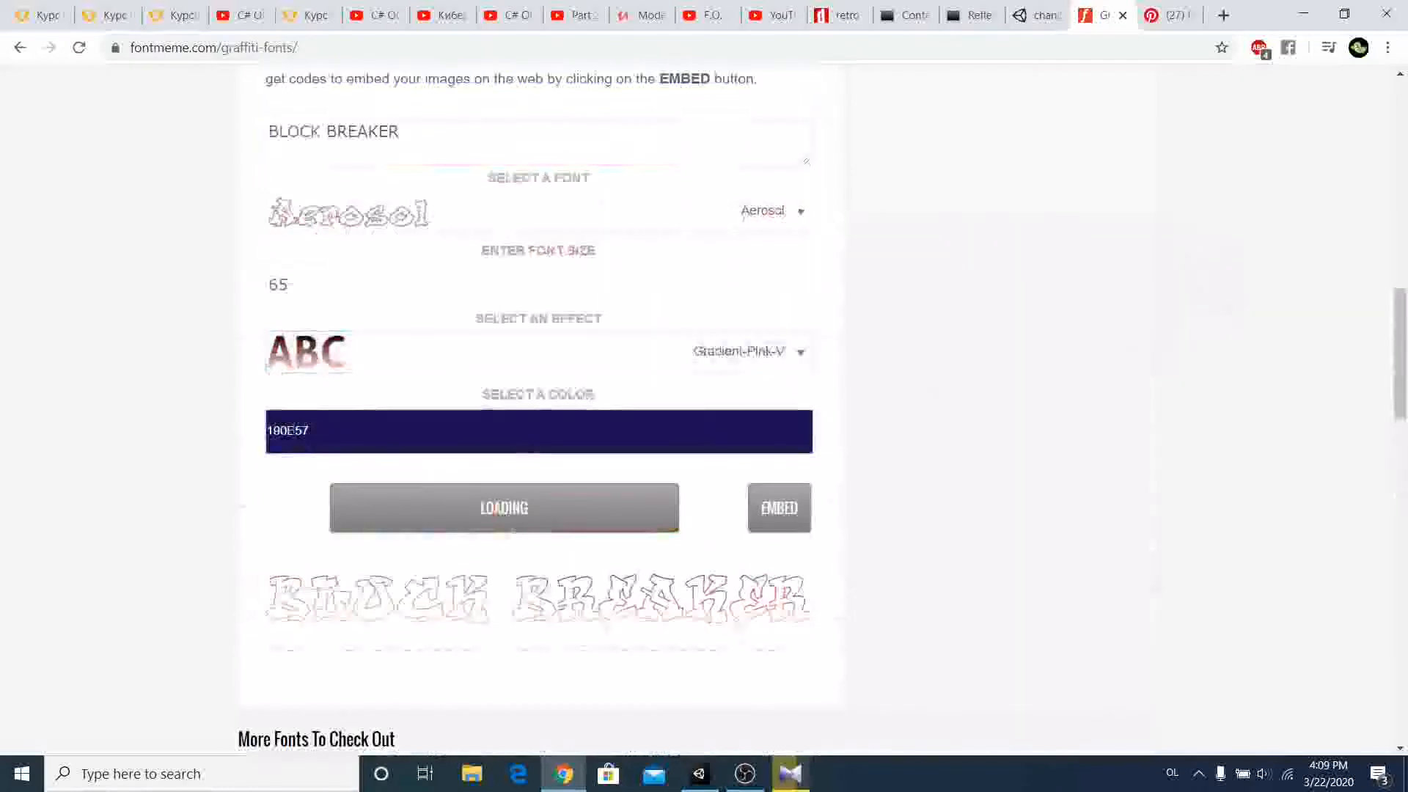
{"action": "left_click", "coordinate": [772, 210]}
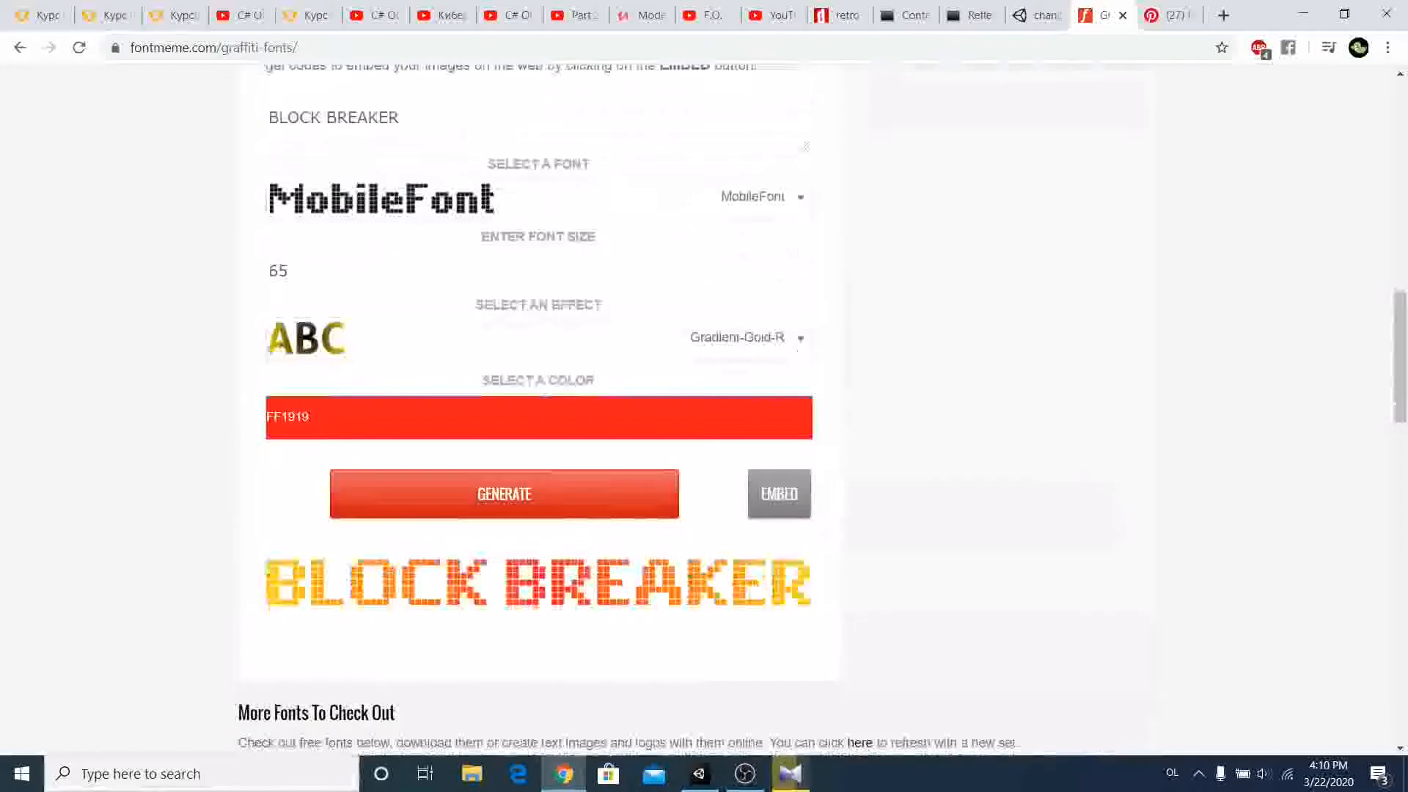
{"action": "left_click", "coordinate": [699, 773]}
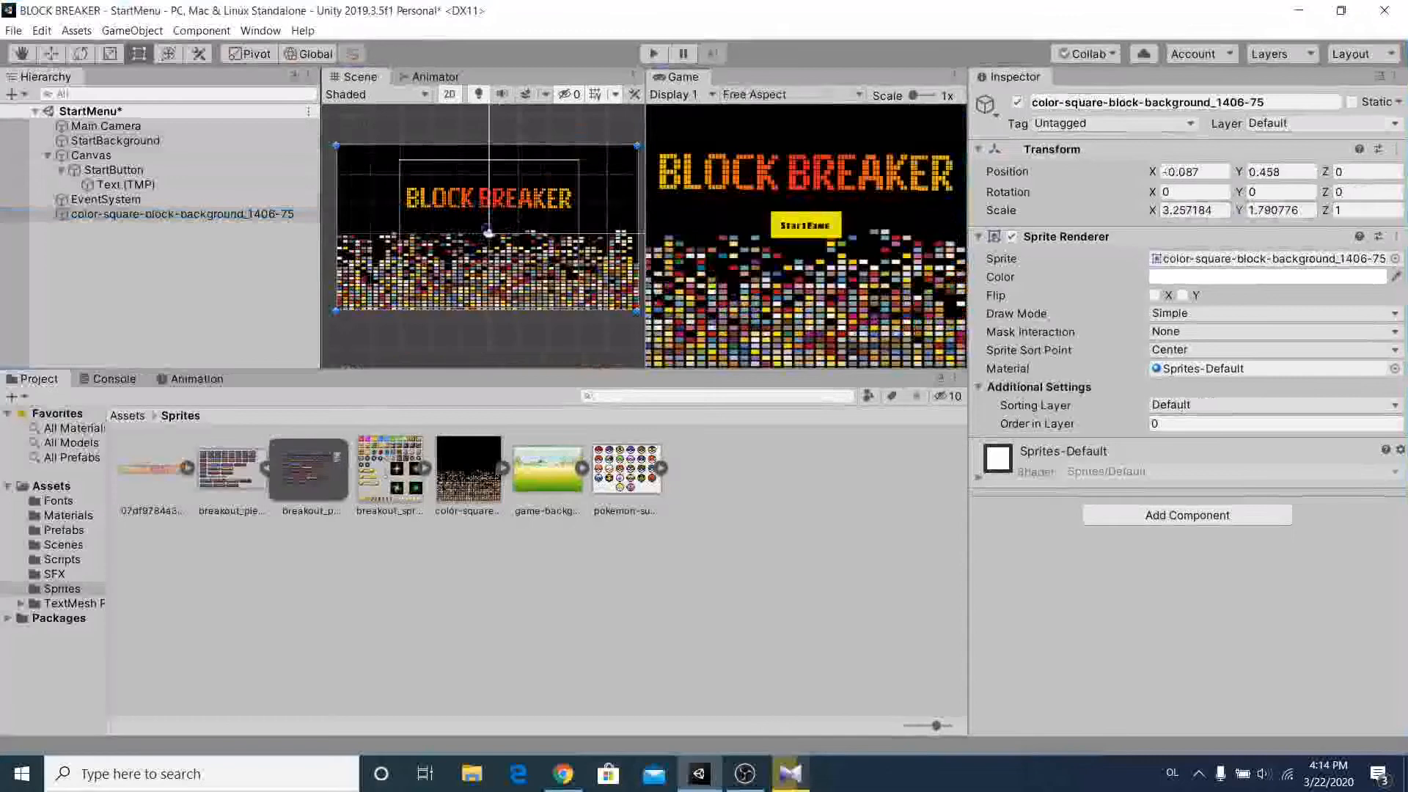
Step: Add the title and block sprites to StartMenu and a scaled GAME OVER sprite to WinScene
{"action": "left_click", "coordinate": [92, 154]}
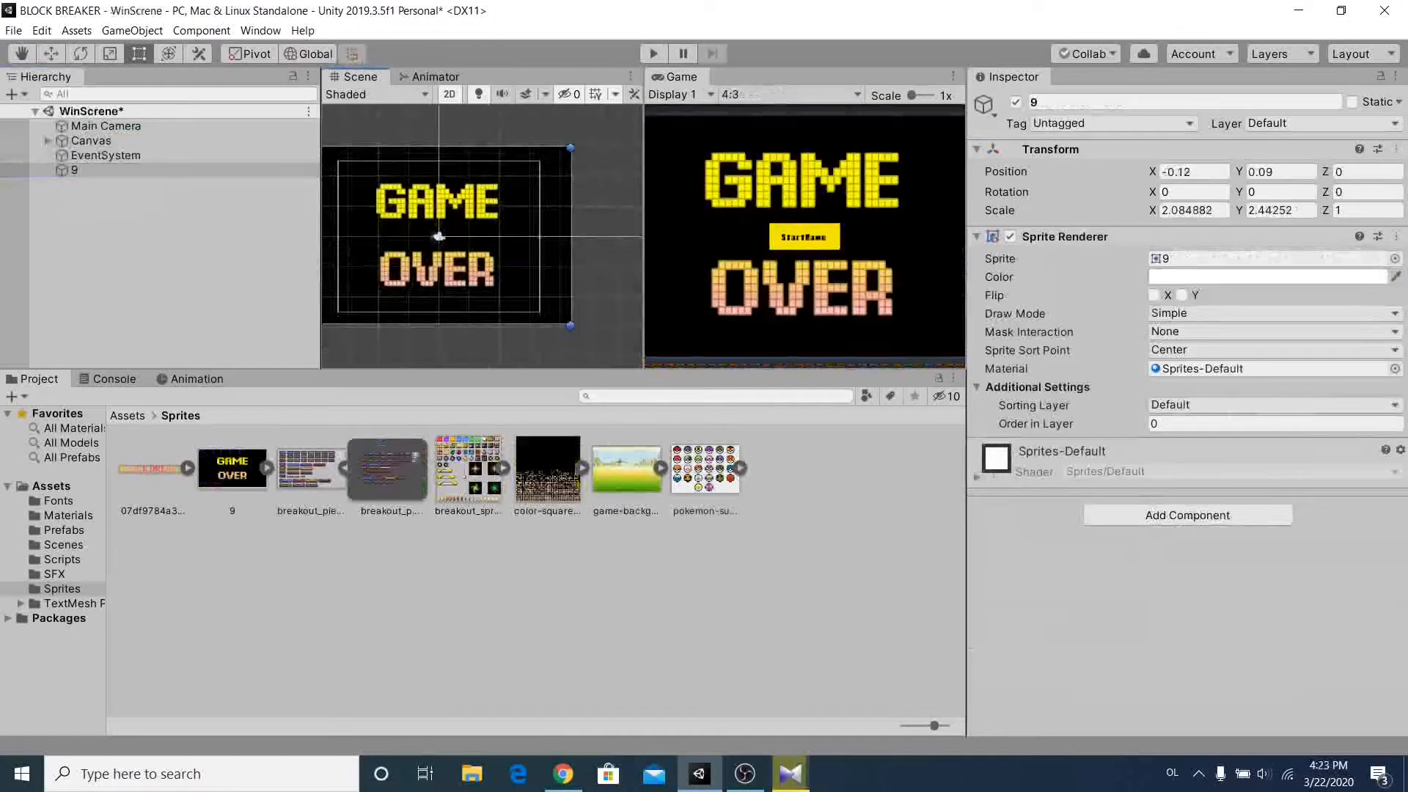
{"action": "left_click", "coordinate": [126, 169]}
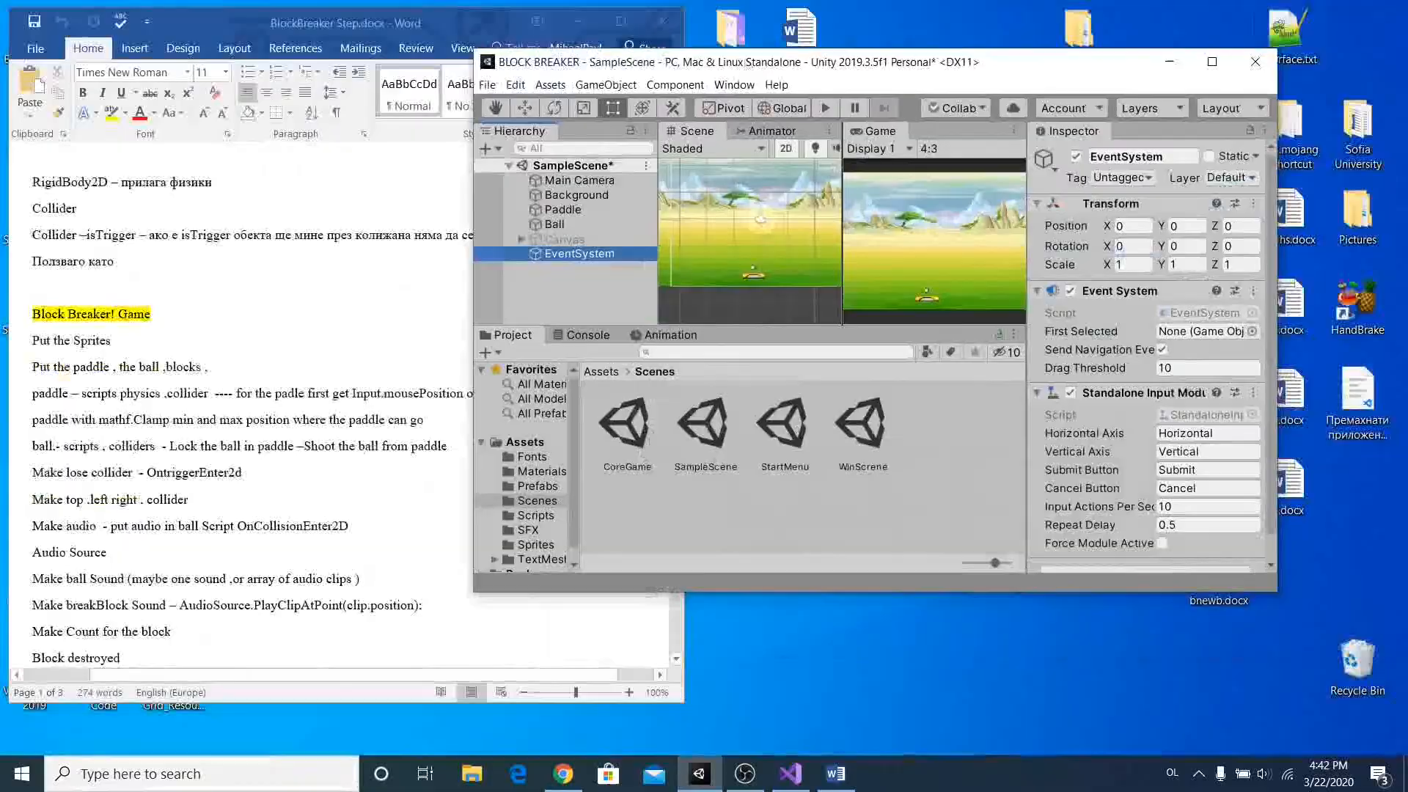
Step: In Paddle.cs Update(), store Input.mousePosition.x in a float and begin a Vector2 movePosition
{"action": "left_click", "coordinate": [790, 774]}
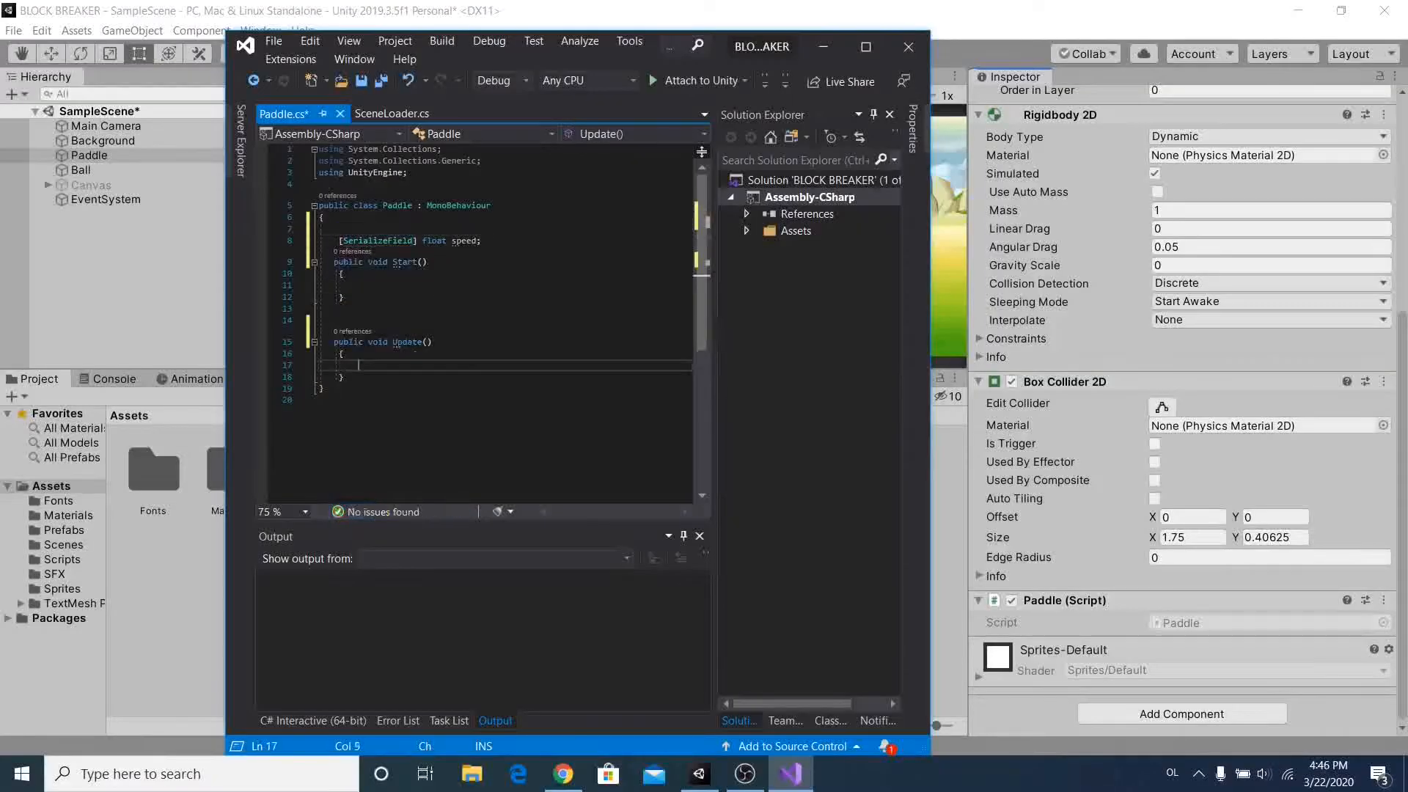
{"action": "type", "text": "float = Input.mousePosition.x;"}
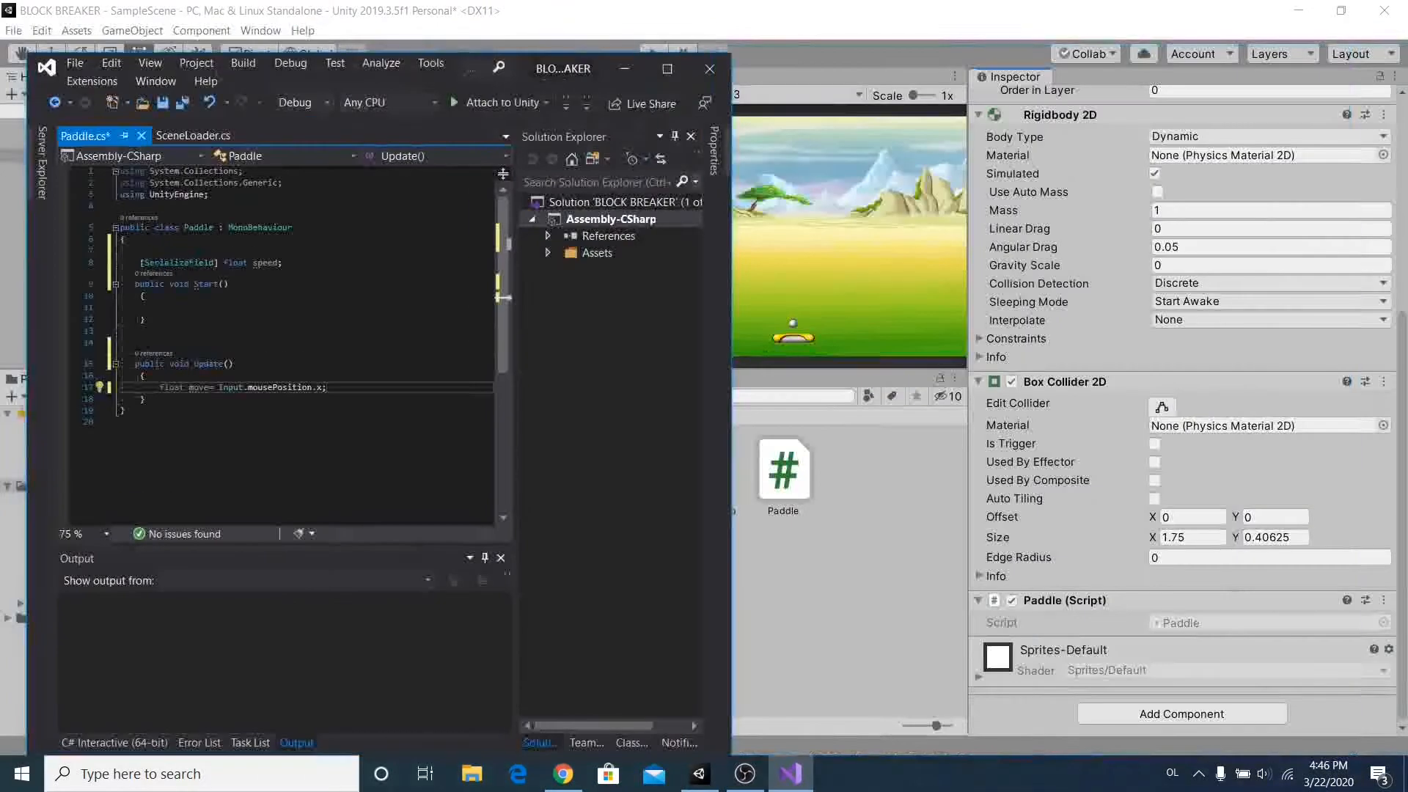
{"action": "type", "text": "Vector2 movePosition = new Vector2"}
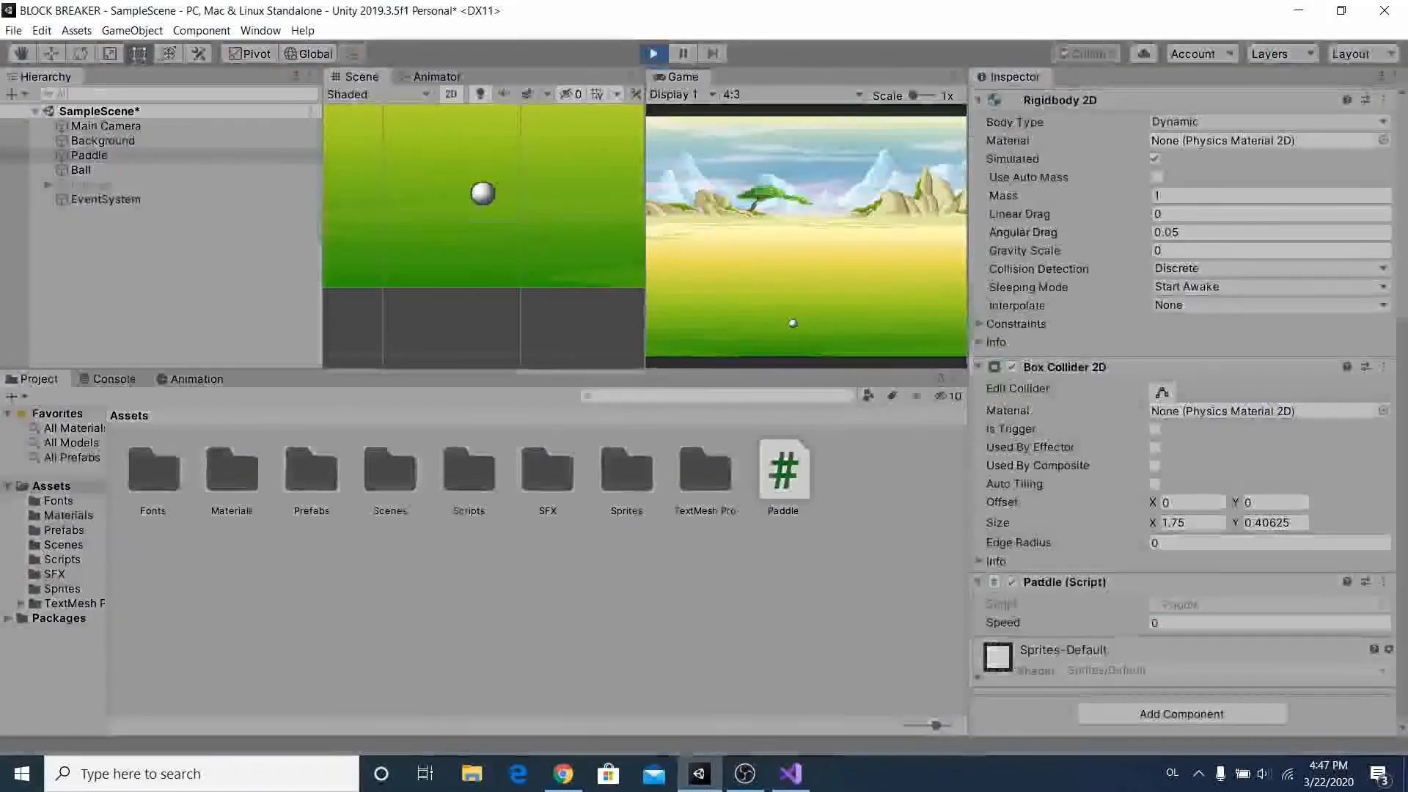
{"action": "double_click", "coordinate": [692, 554]}
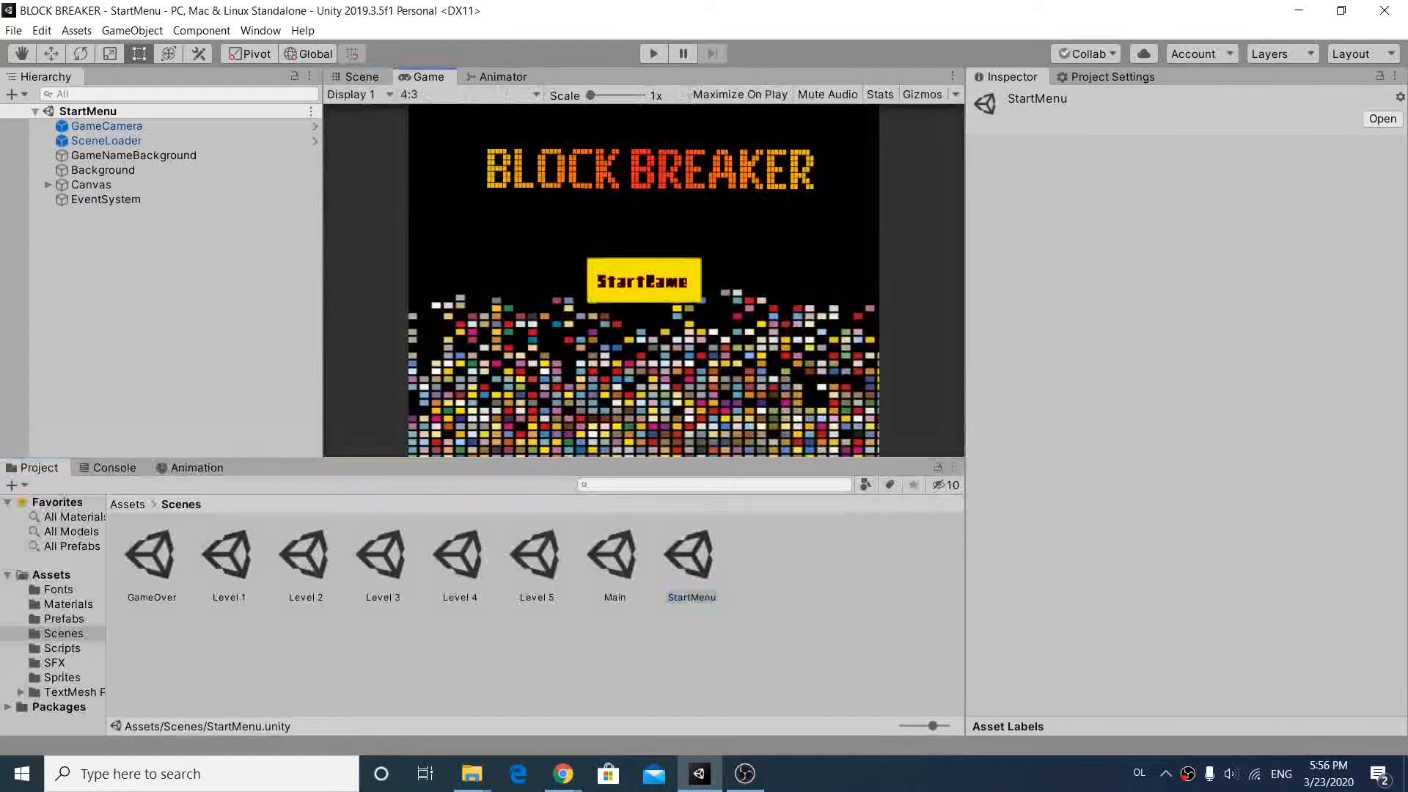
Step: Open Level 1 through Level 5 and GameOver in turn, then reopen Level 1
{"action": "double_click", "coordinate": [228, 555]}
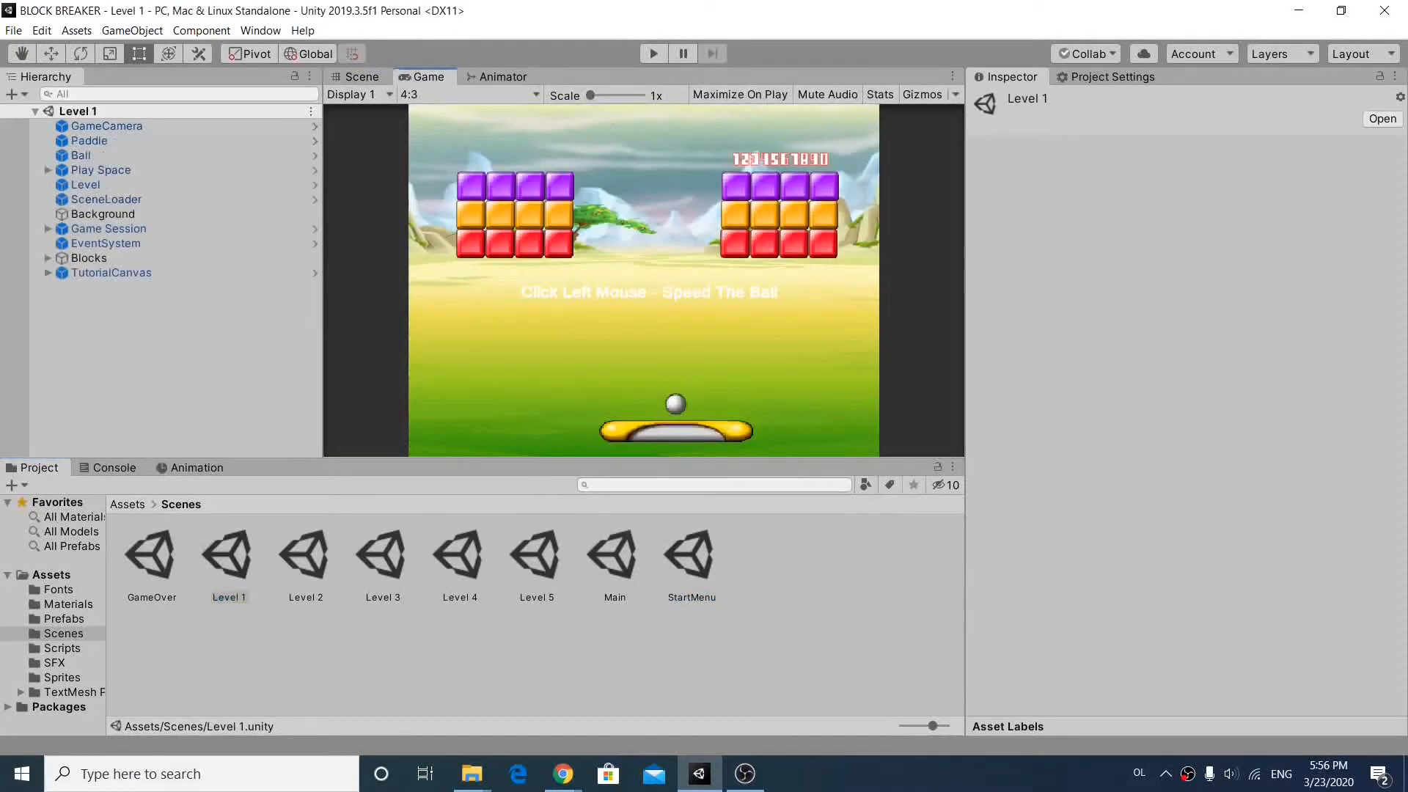
{"action": "double_click", "coordinate": [305, 547]}
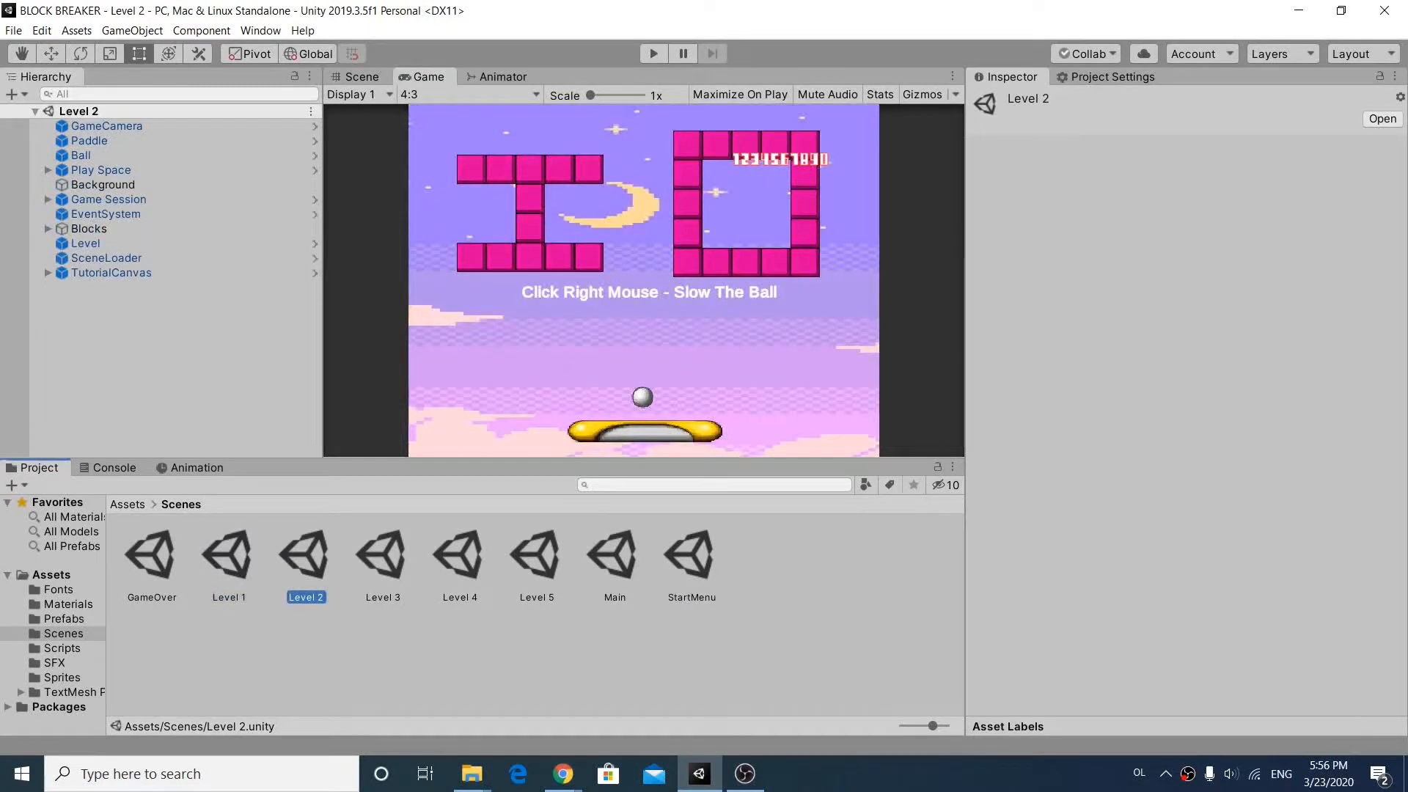
{"action": "double_click", "coordinate": [382, 551]}
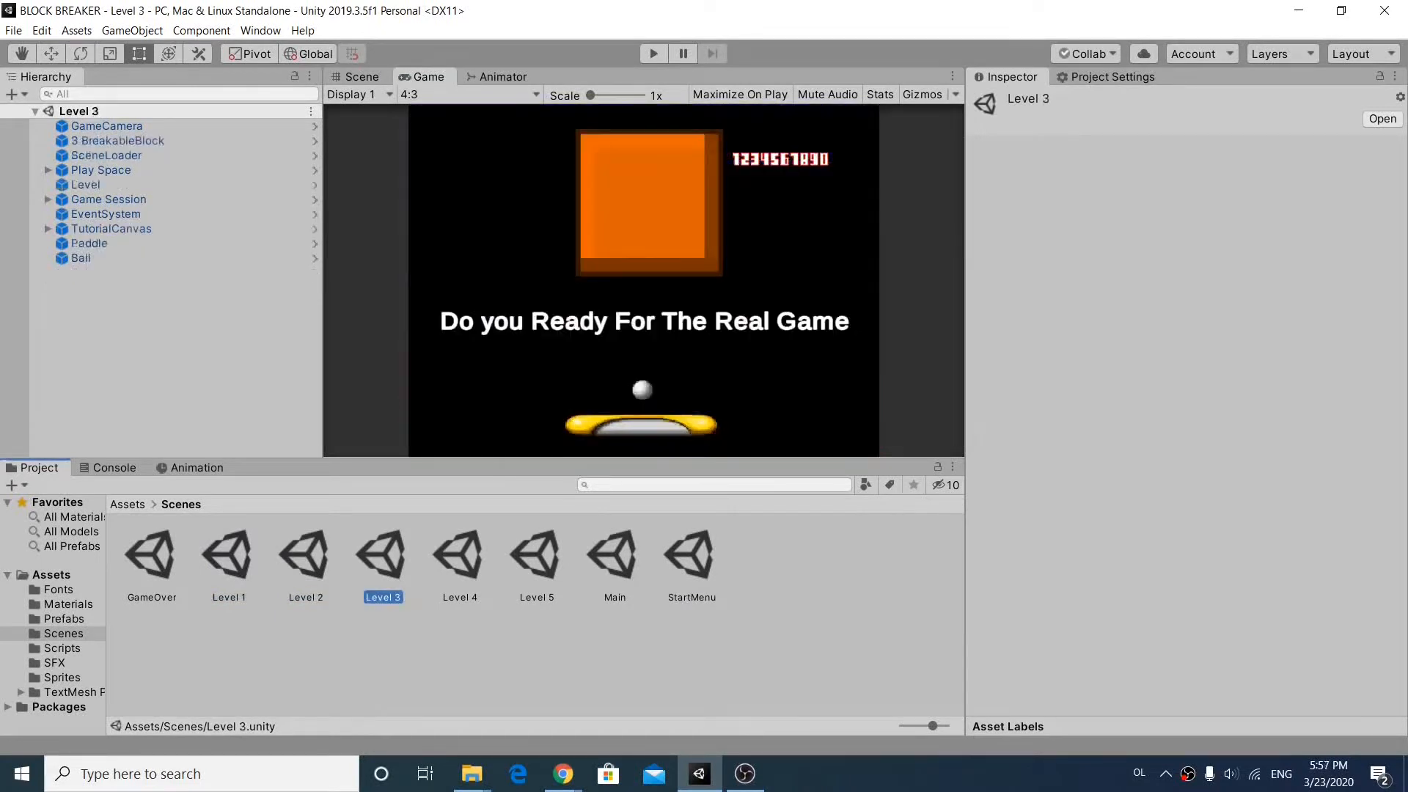
{"action": "double_click", "coordinate": [459, 555]}
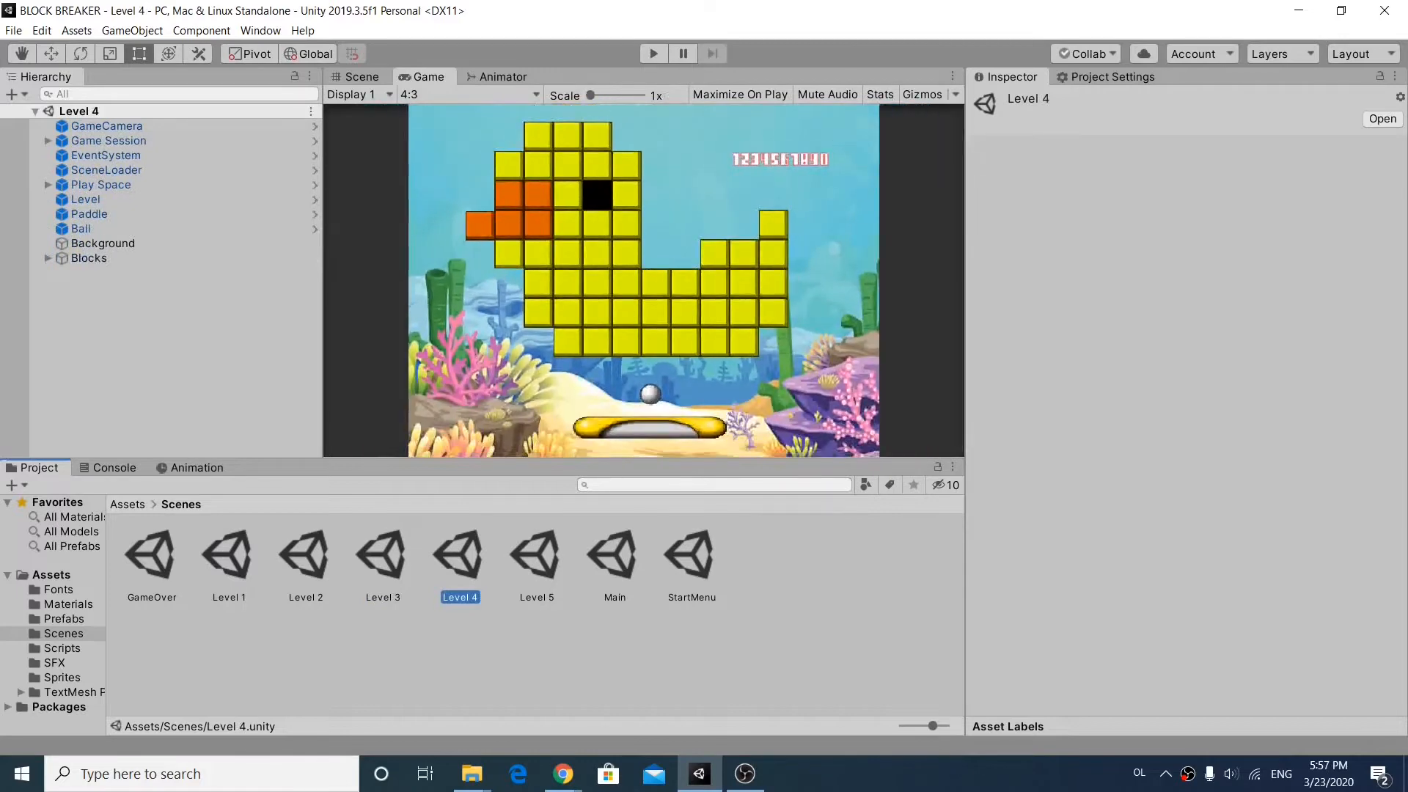
{"action": "double_click", "coordinate": [536, 556]}
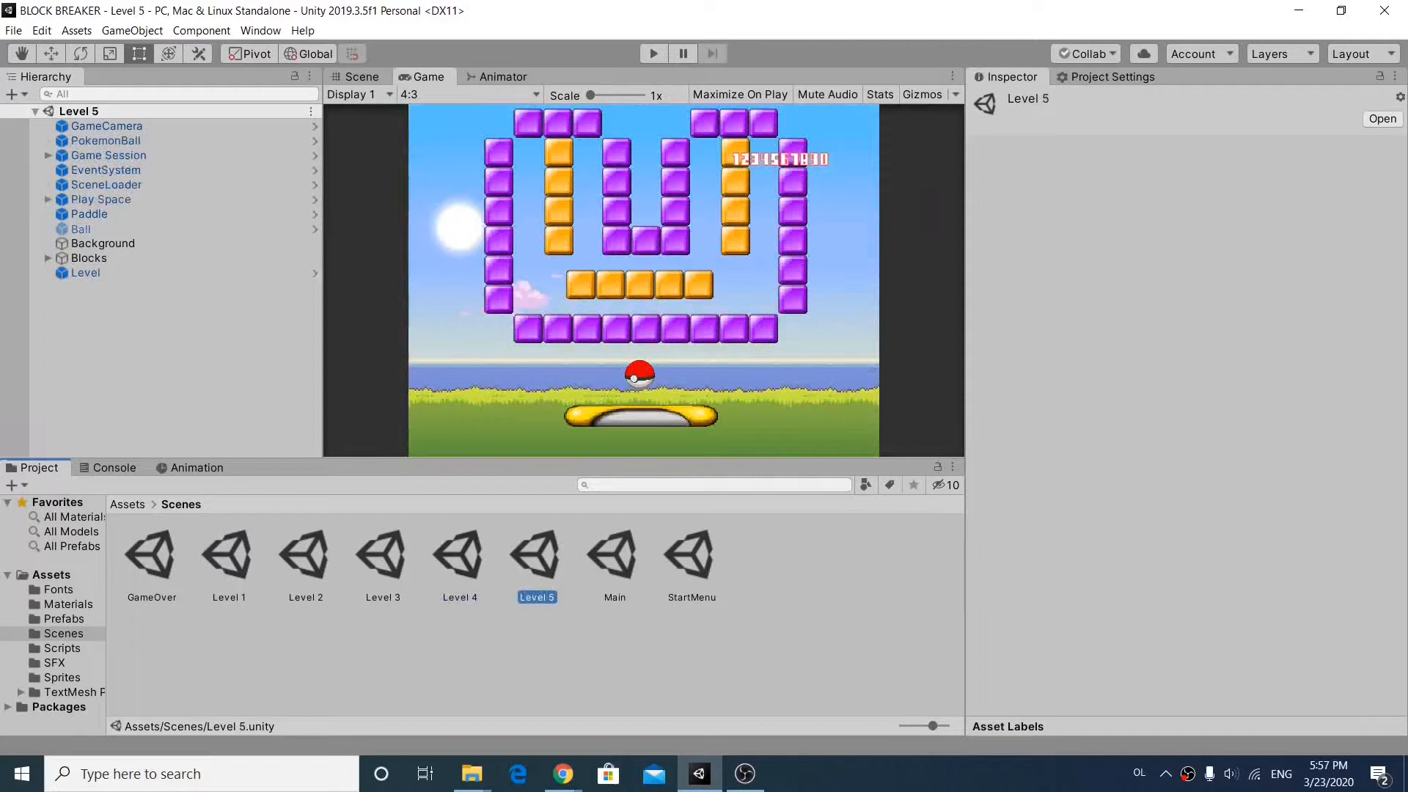
{"action": "double_click", "coordinate": [151, 554]}
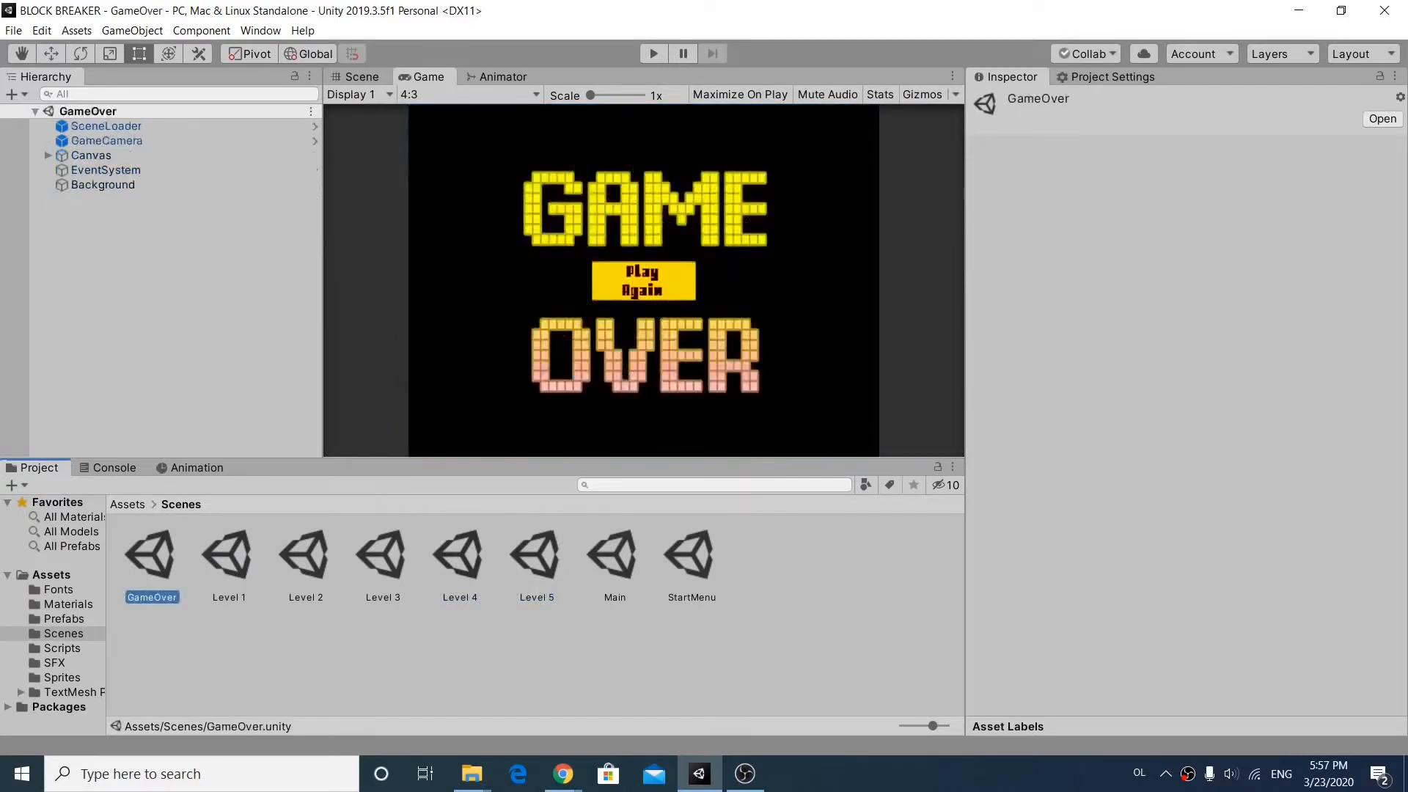
{"action": "double_click", "coordinate": [228, 556]}
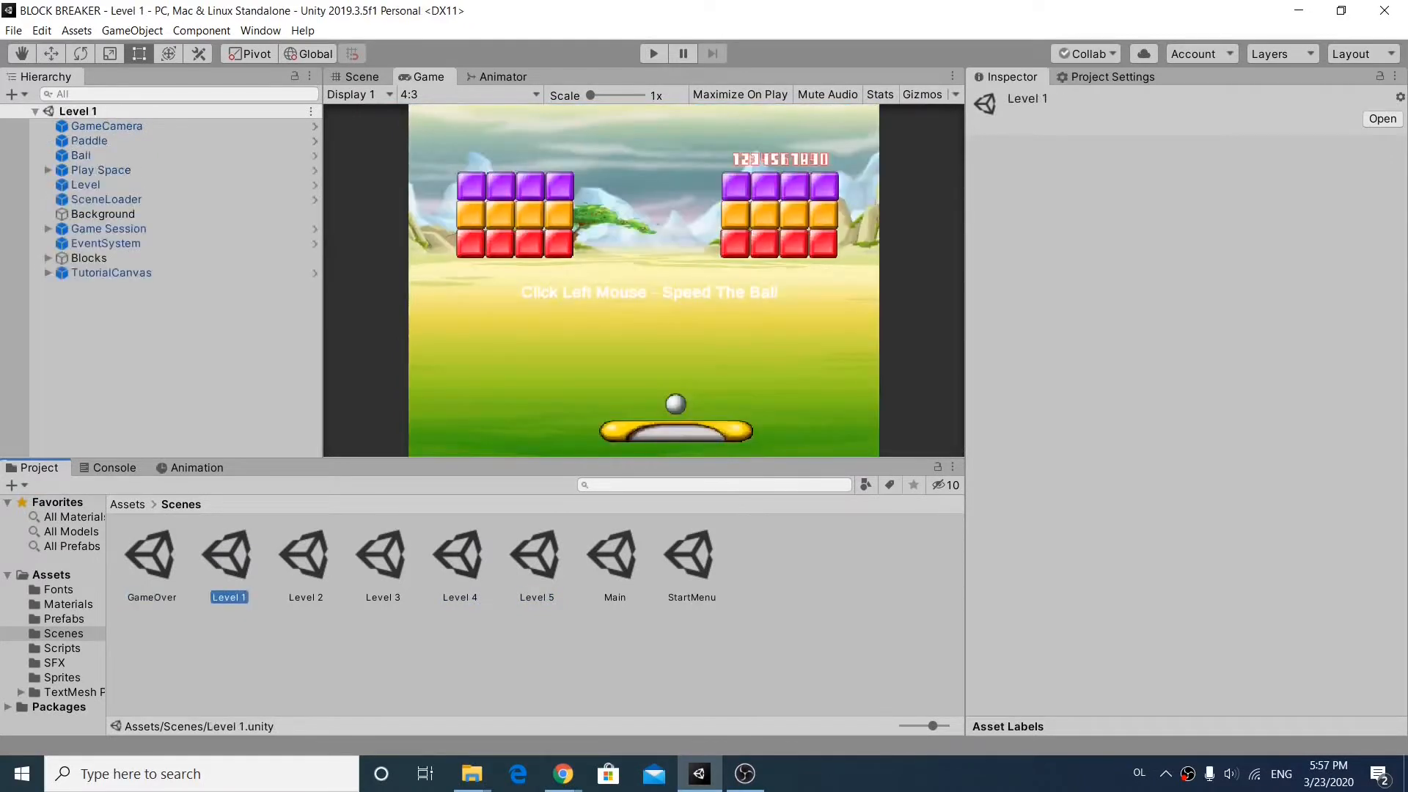
{"action": "mouse_move", "coordinate": [653, 53]}
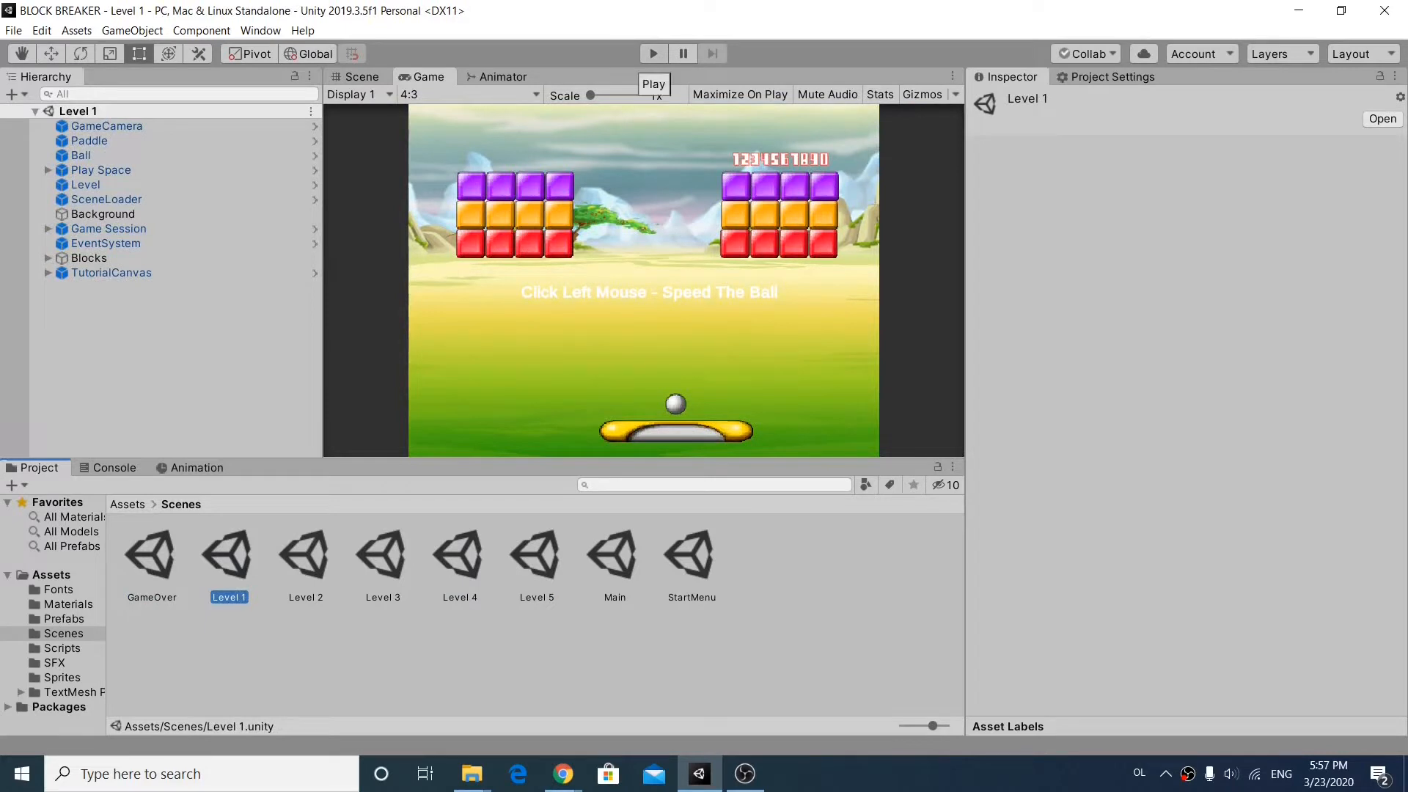
Step: Play-test Level 1, stop the game, and start it running again
{"action": "left_click", "coordinate": [653, 53]}
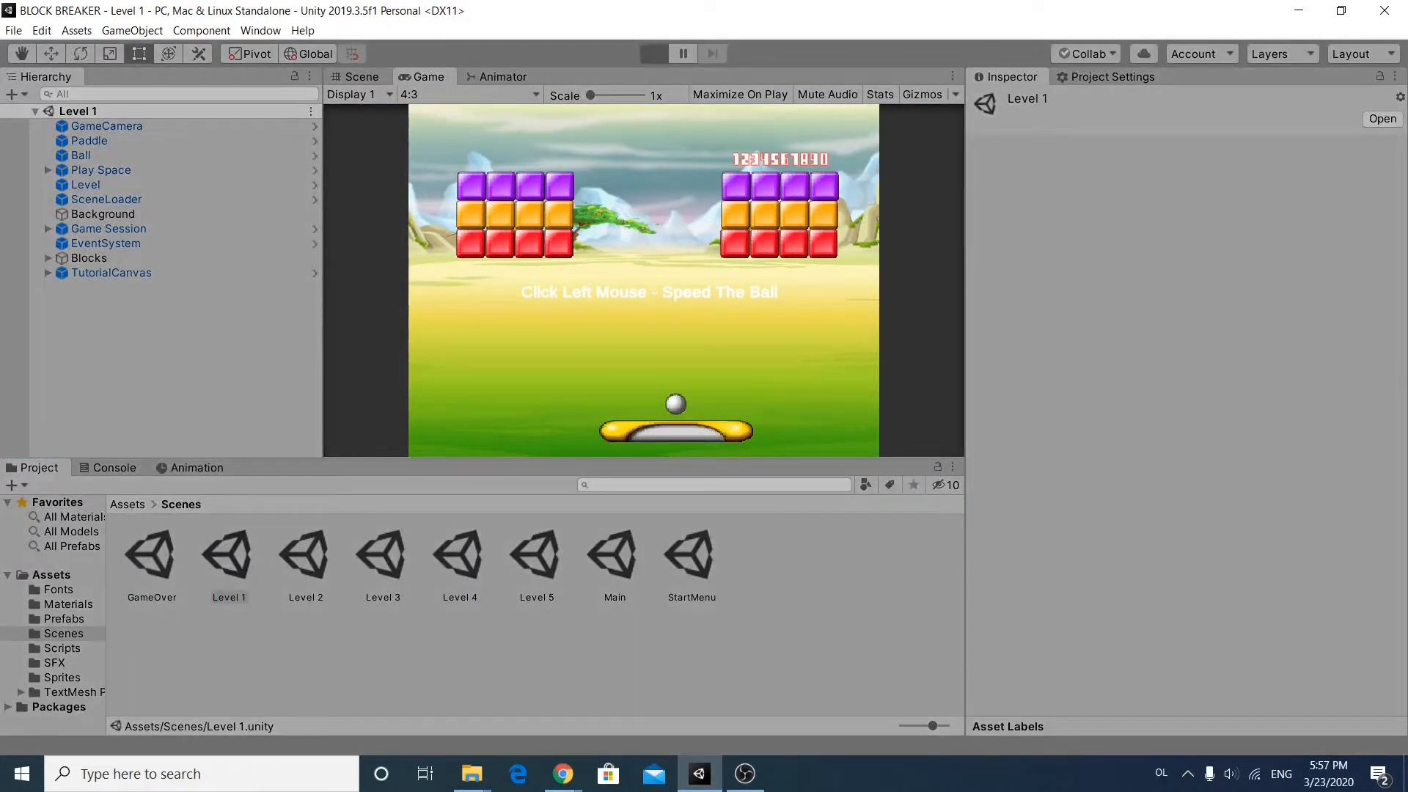
{"action": "left_click", "coordinate": [653, 53]}
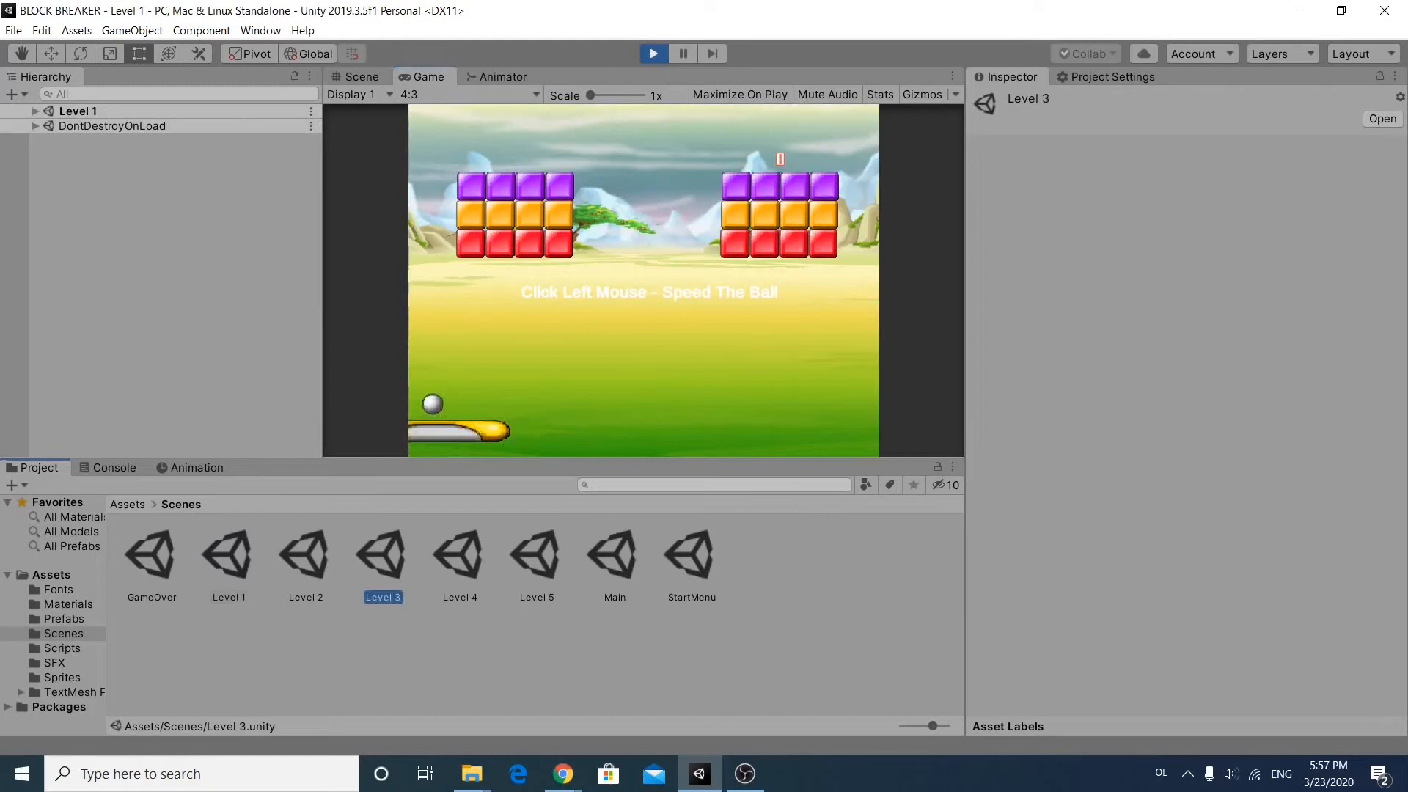
{"action": "left_click", "coordinate": [654, 53]}
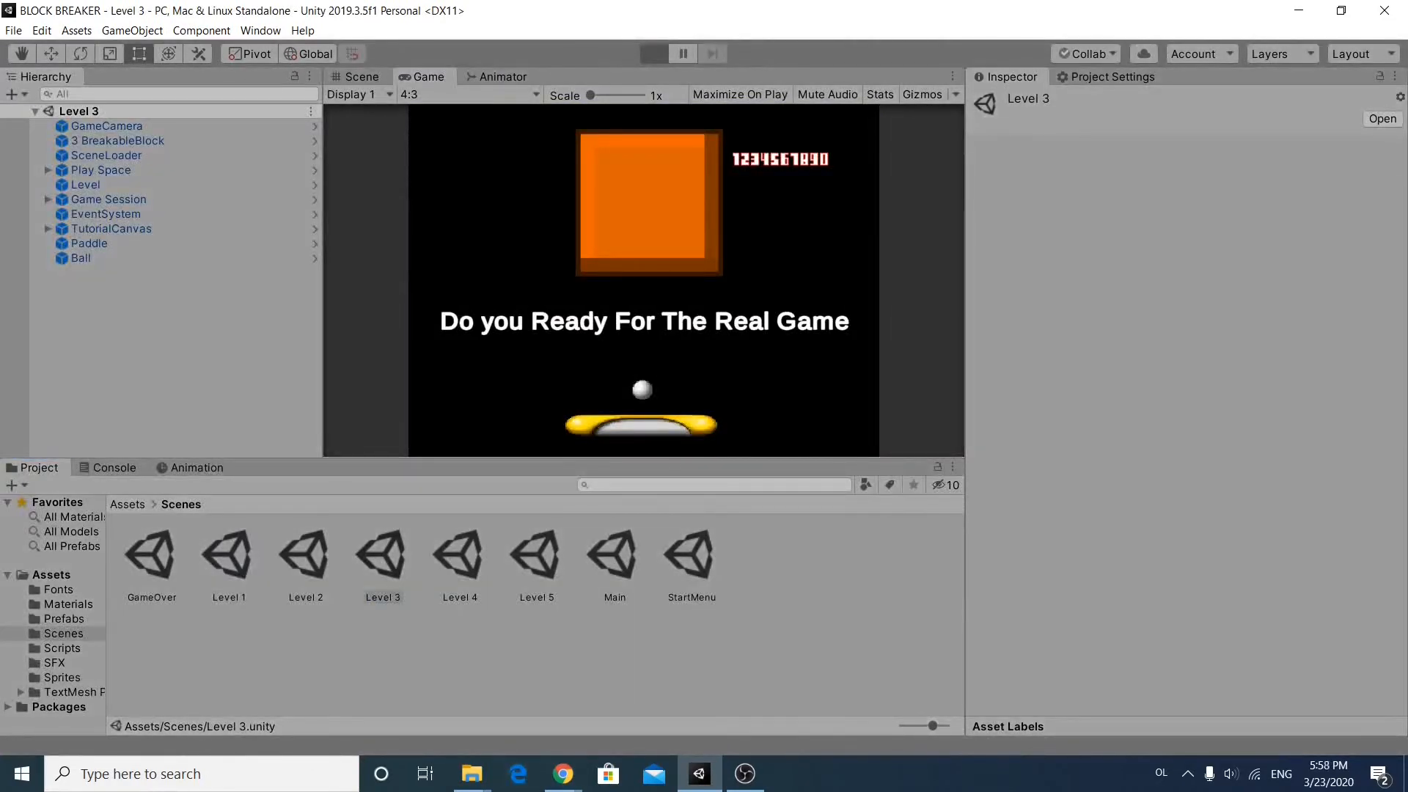
{"action": "left_click", "coordinate": [653, 53]}
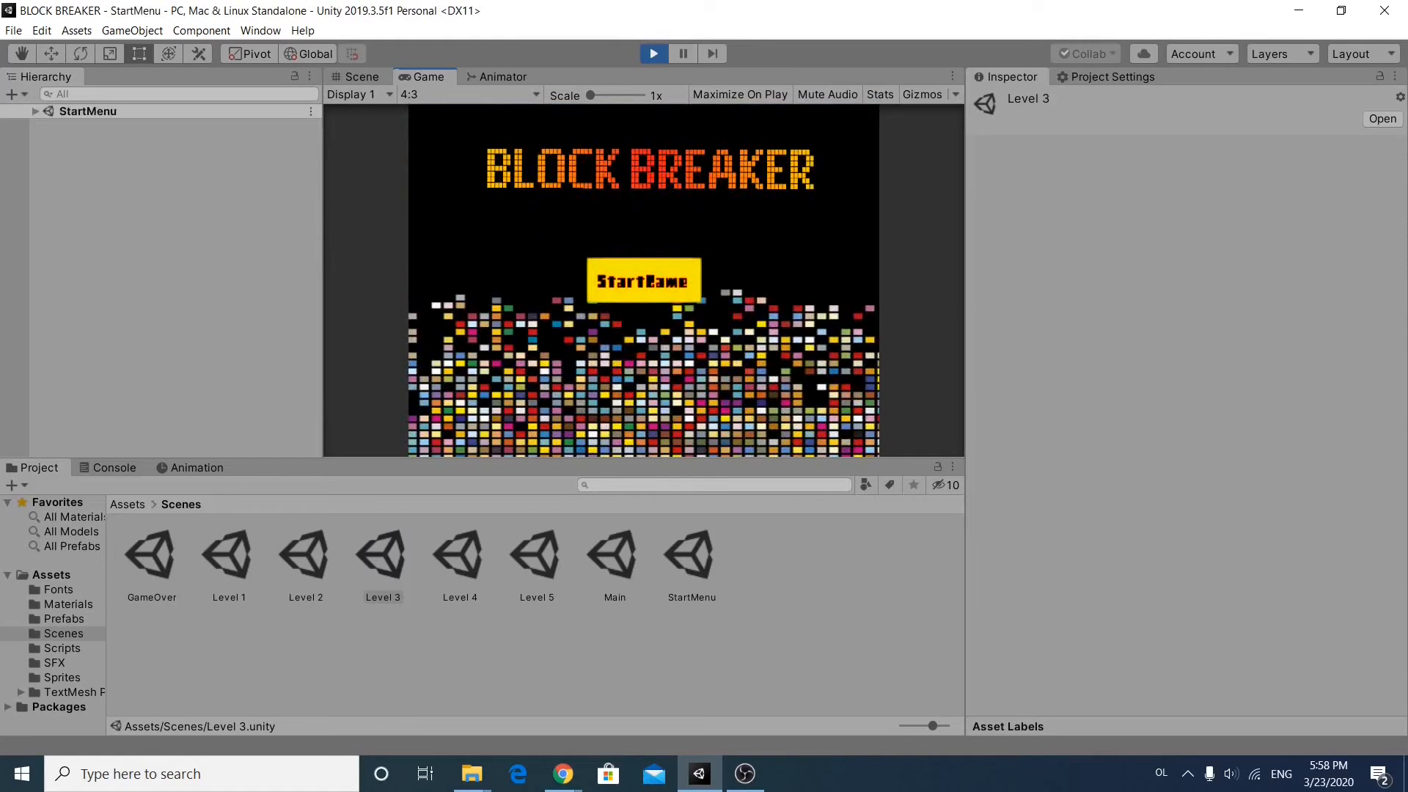
Step: Open the Level 5 scene, enter play mode and launch the Pokéball
{"action": "double_click", "coordinate": [537, 546]}
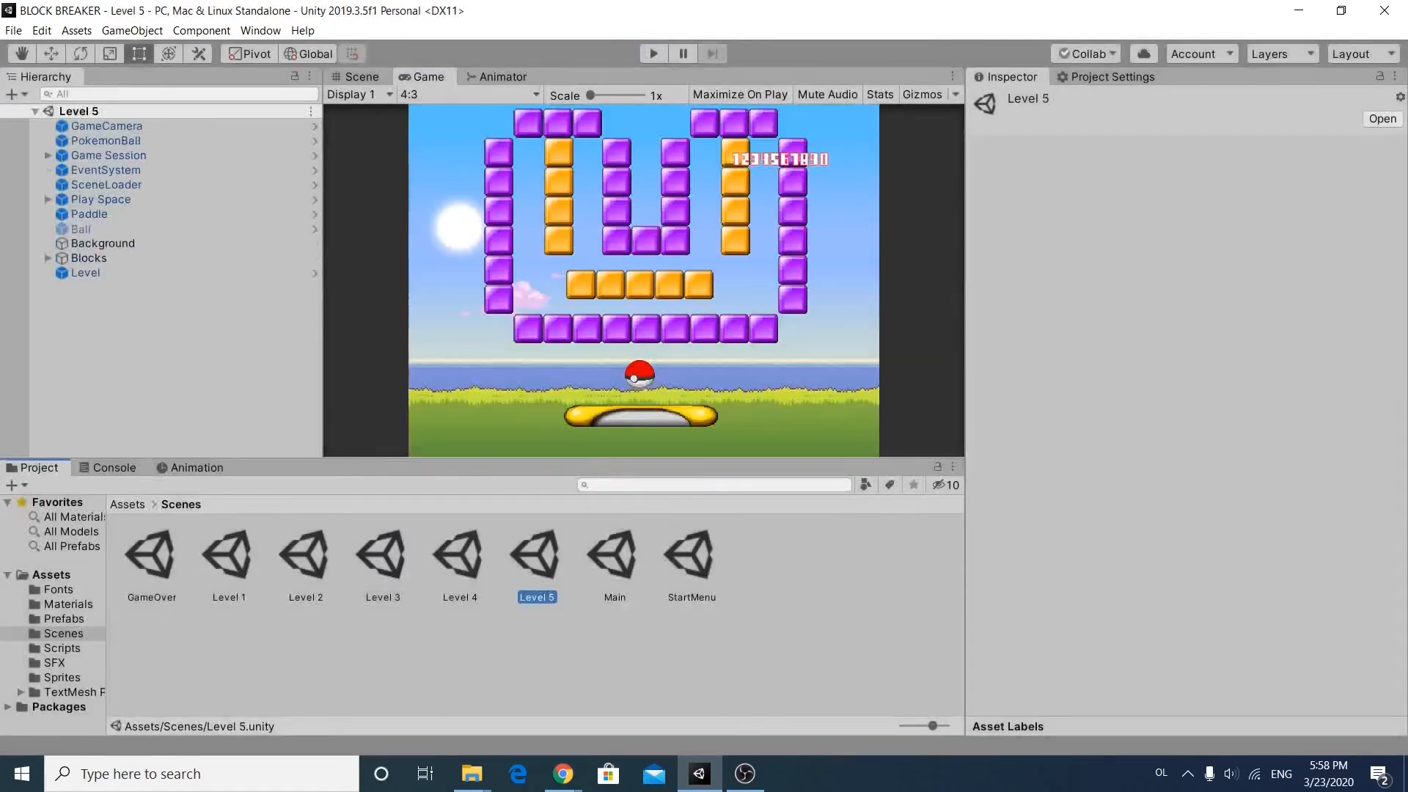
{"action": "left_click", "coordinate": [653, 53]}
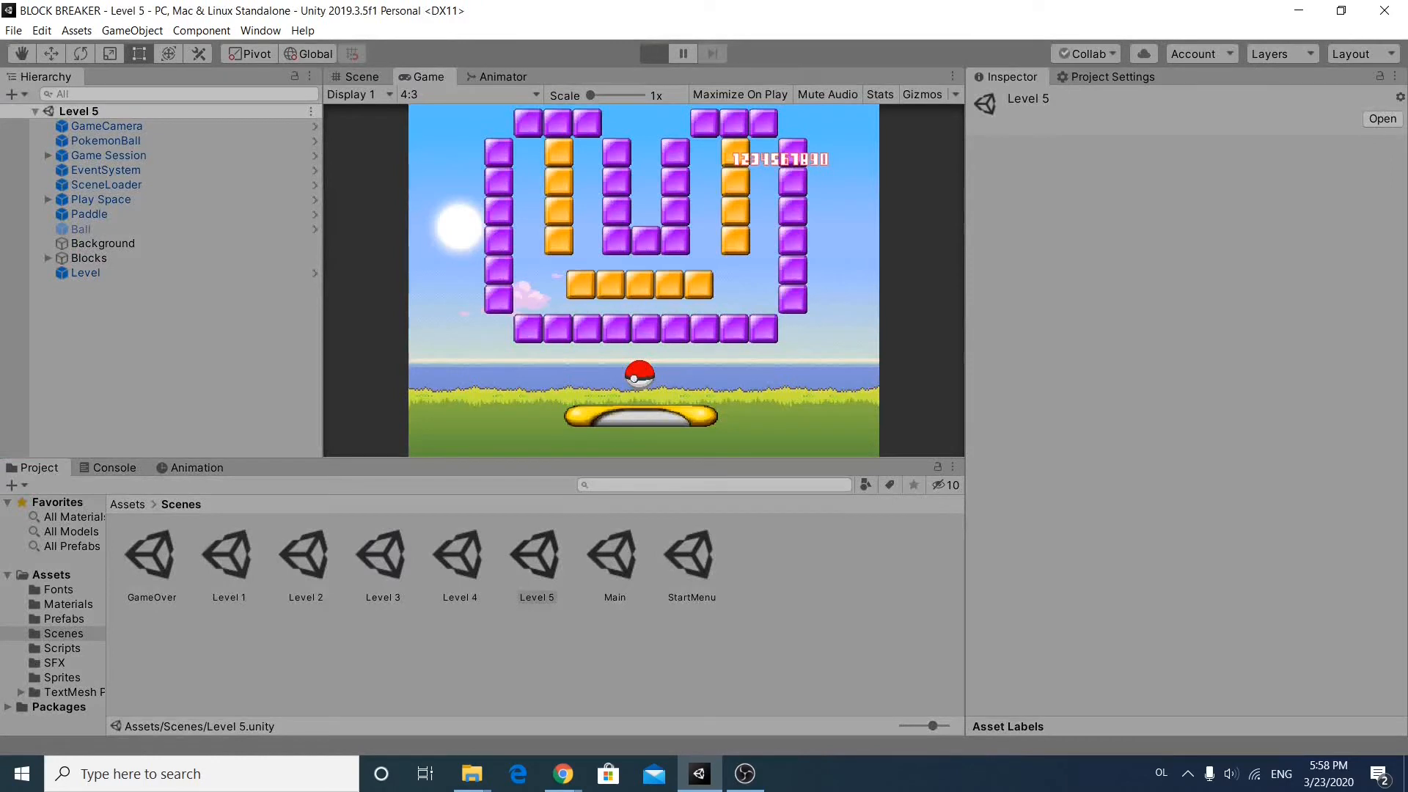
{"action": "left_click", "coordinate": [654, 53]}
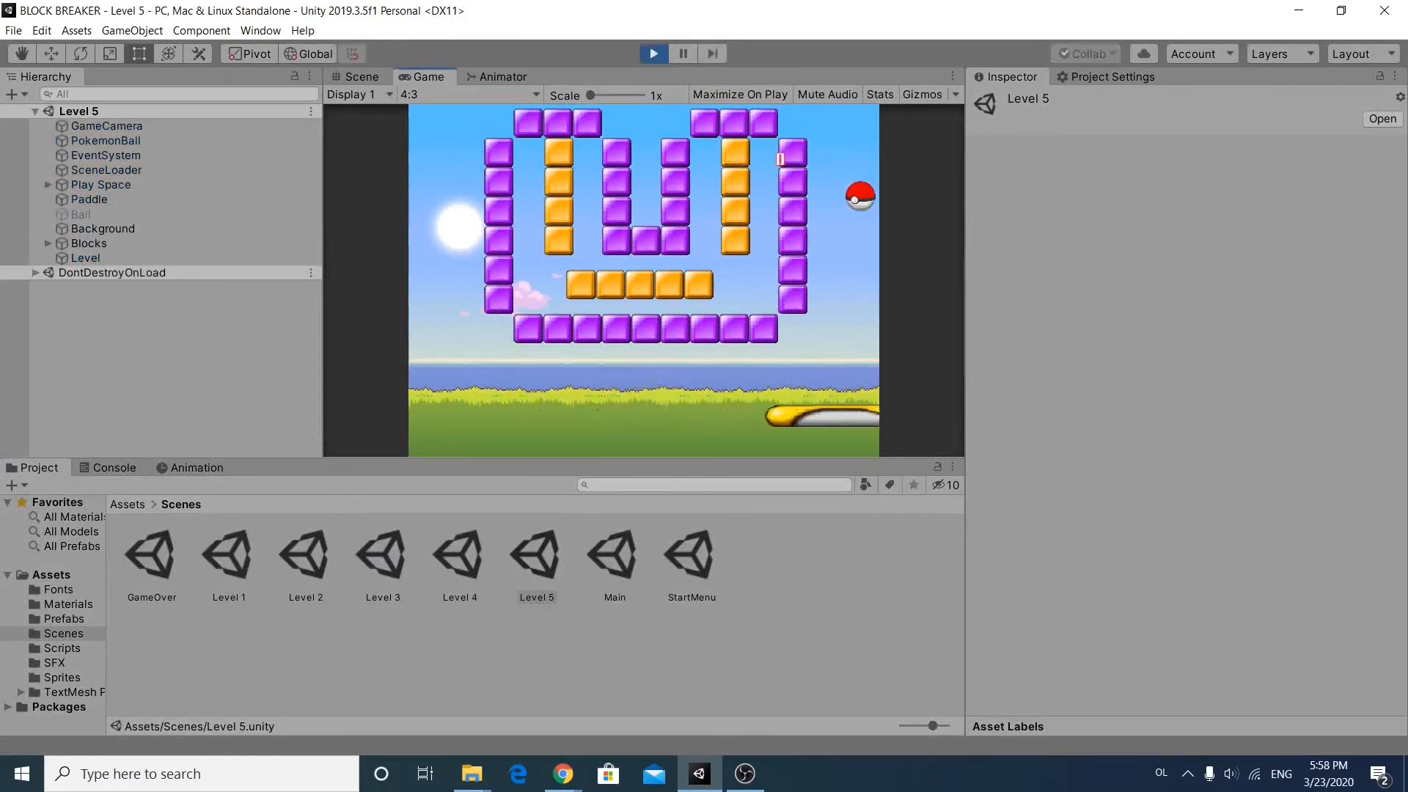